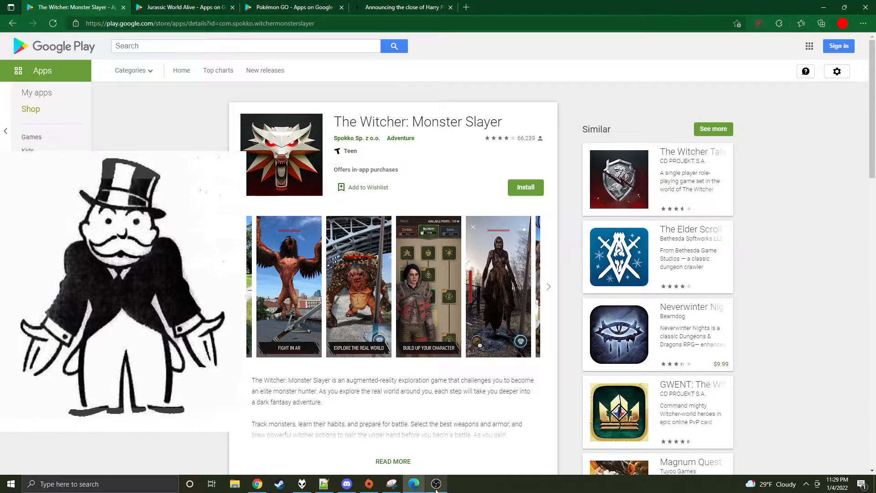
Step: Restore the MetaZoo hiring snip and drag it into place over the Witcher store page
left_click(392, 484)
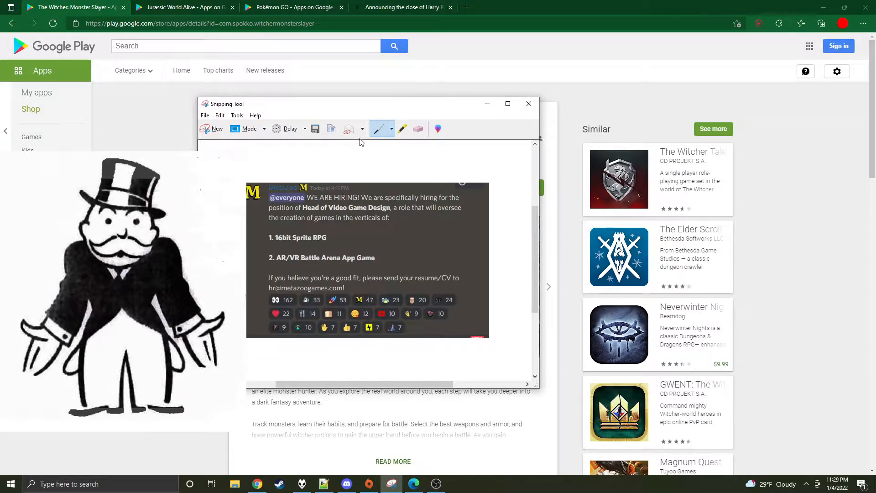
left_click_drag(227, 104, 173, 68)
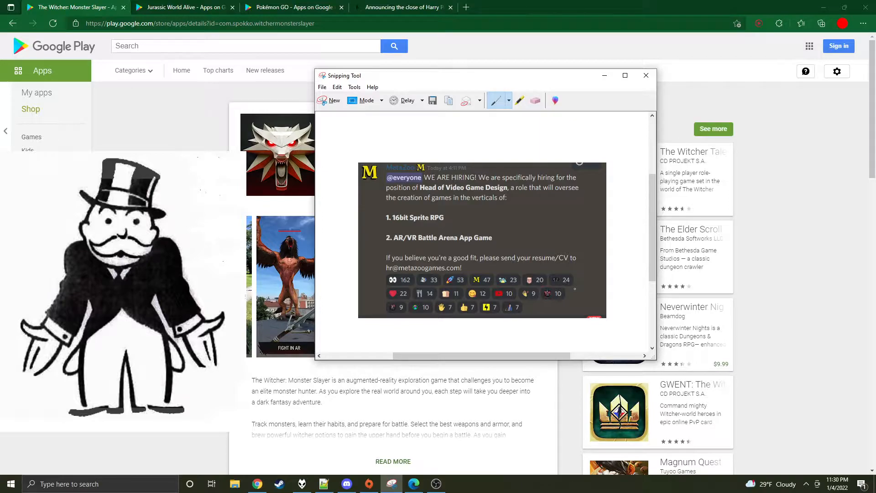
left_click_drag(485, 76, 463, 73)
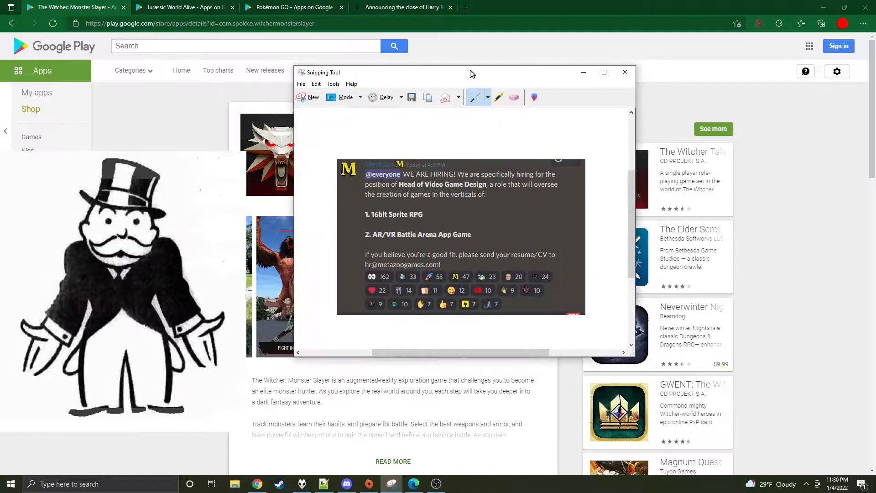
left_click_drag(469, 71, 410, 66)
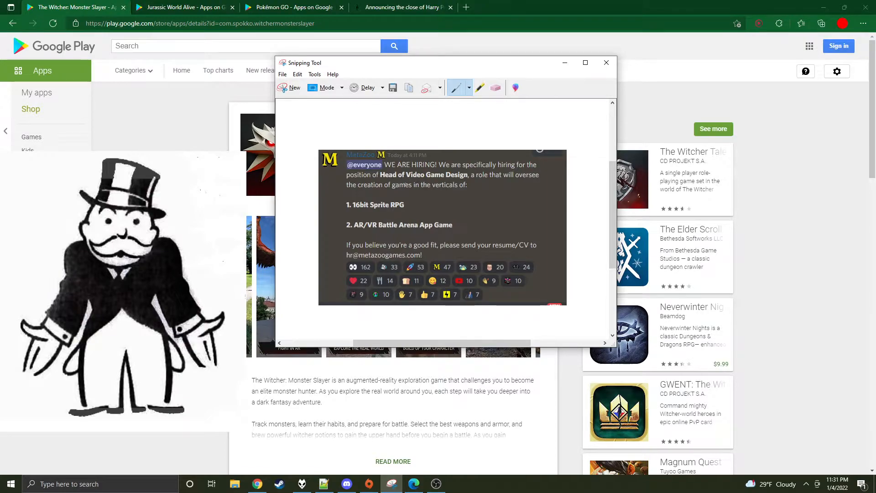
Step: Hide the snip, view the Wizards Unite closure notice, then switch to the Pokémon GO listing
left_click(606, 62)
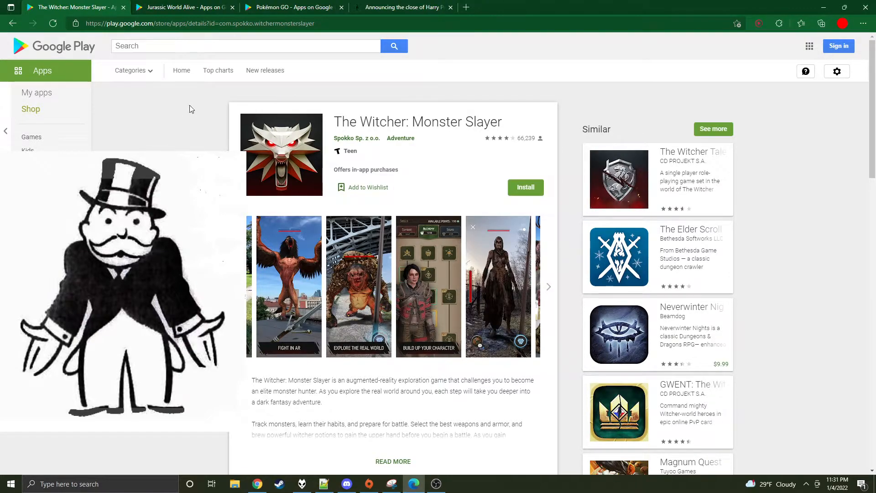
mouse_move(203, 86)
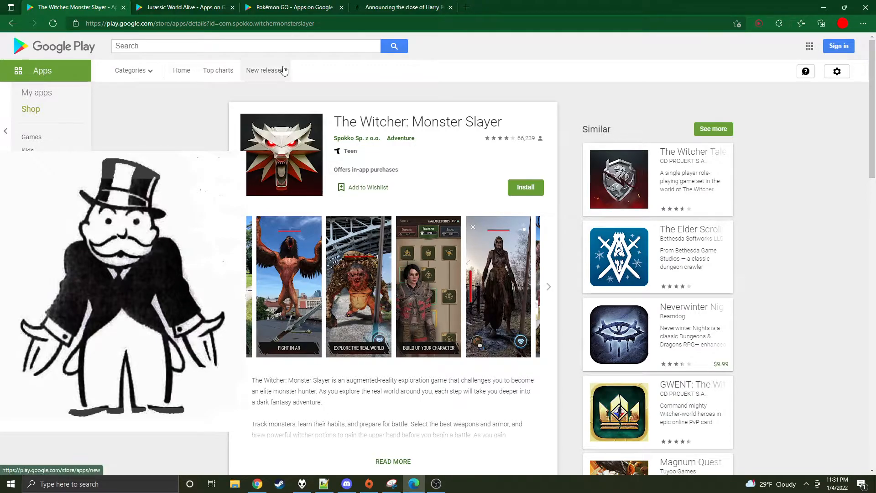
left_click(403, 7)
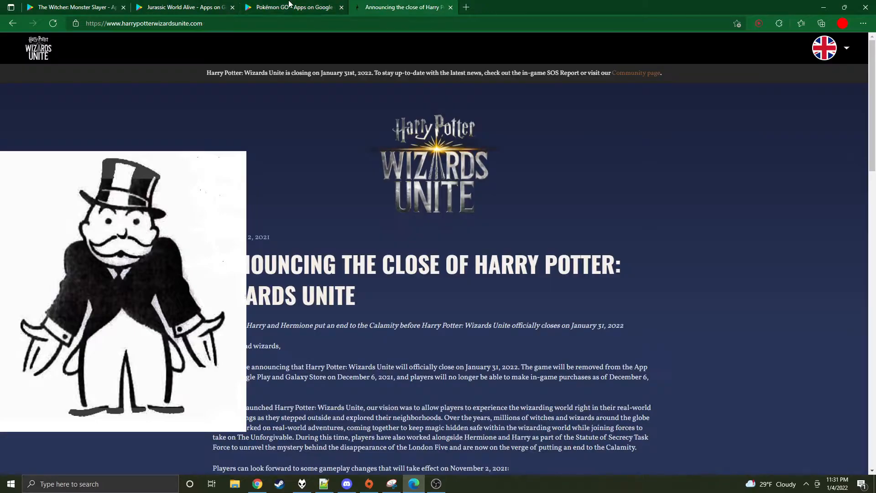
left_click(290, 7)
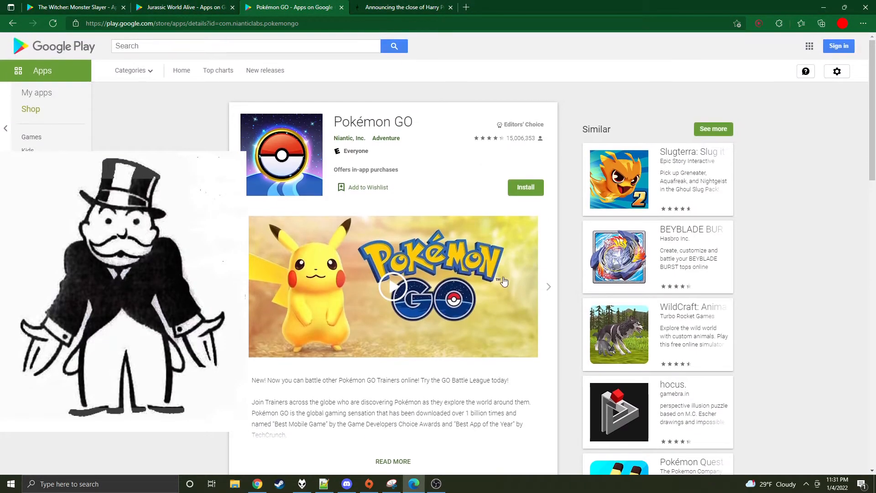
Step: Advance the Pokémon GO gallery to the raid, collection, gym-battle and challenge shots
left_click(548, 287)
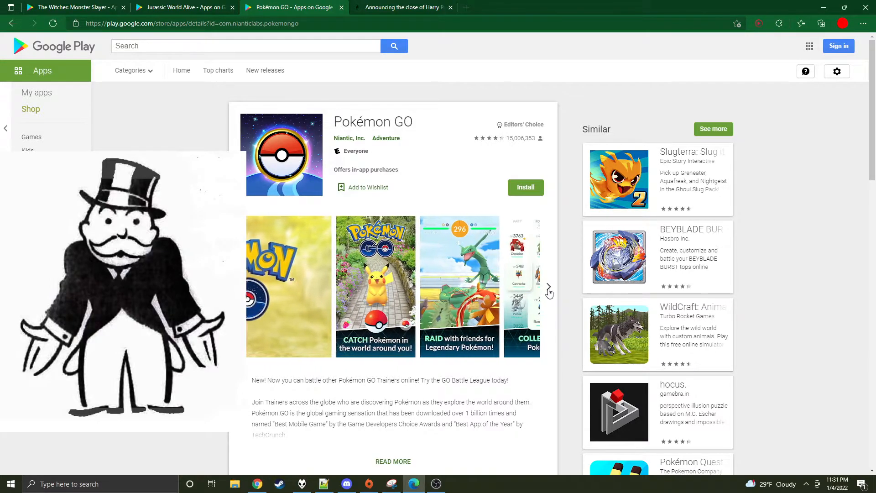
left_click(547, 291)
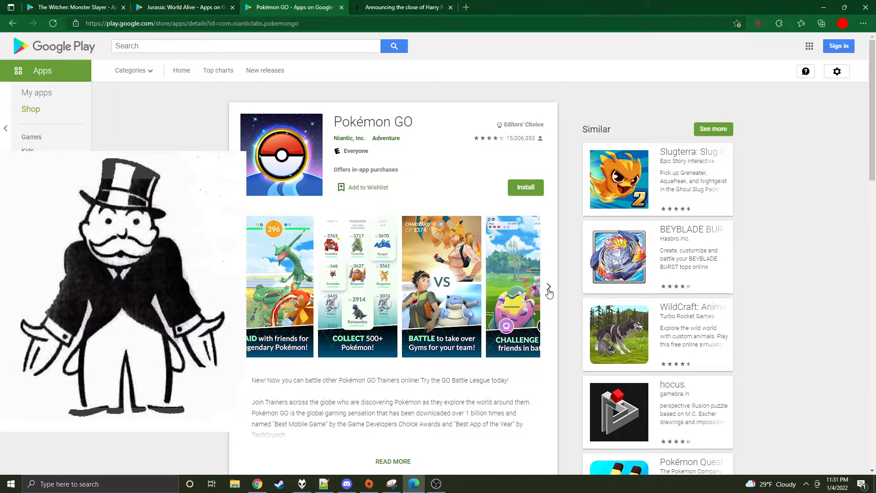
left_click(549, 286)
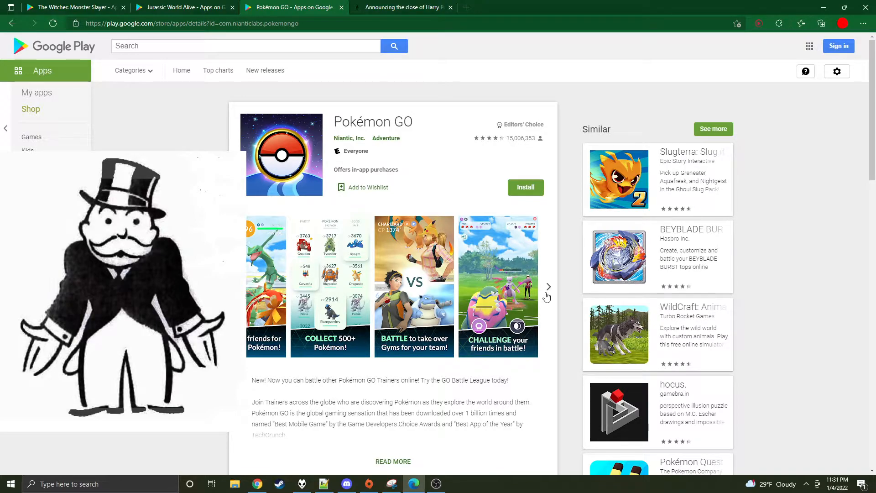
mouse_move(546, 292)
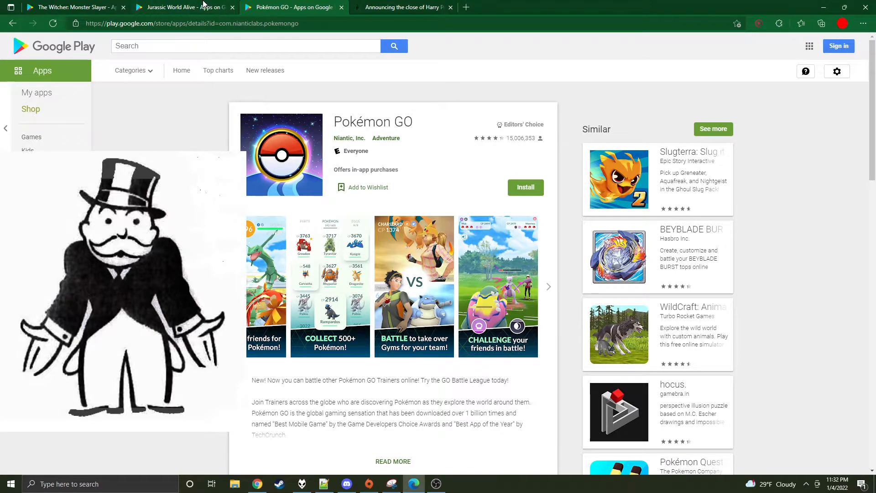
mouse_move(366, 422)
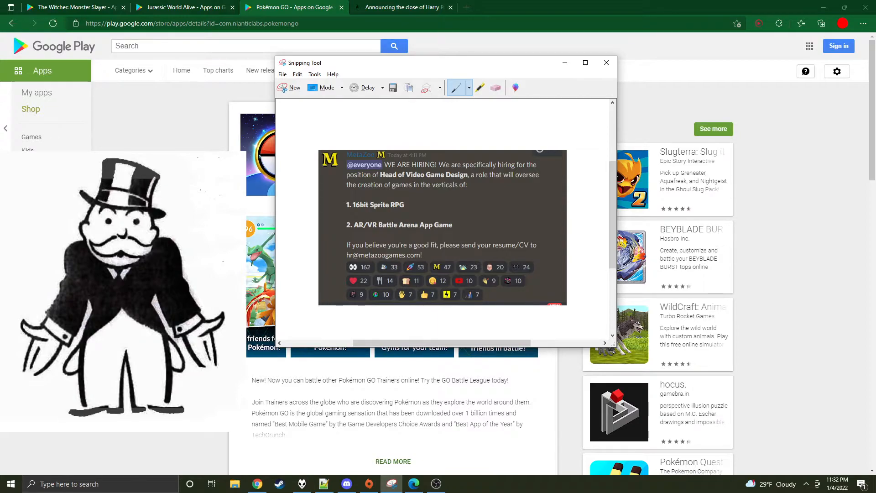
Step: Hide the snip and move between the Witcher and Jurassic World Alive listings, ending on Jurassic World Alive
left_click(606, 62)
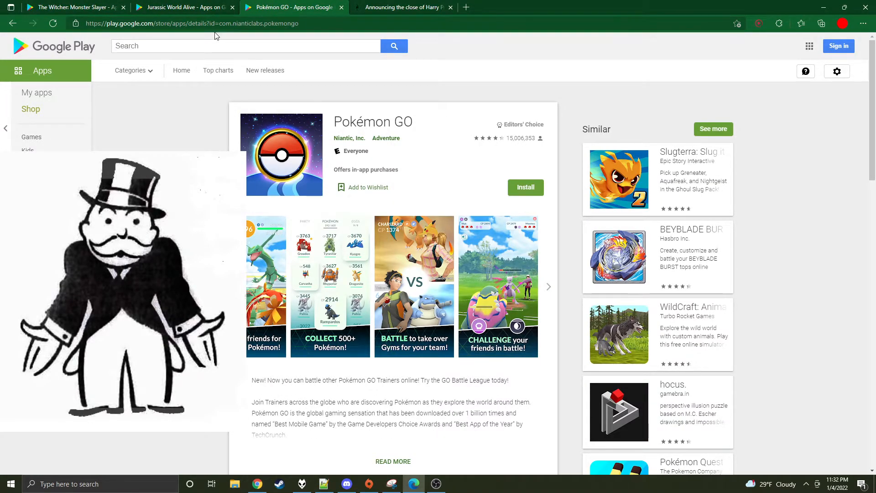
left_click(179, 8)
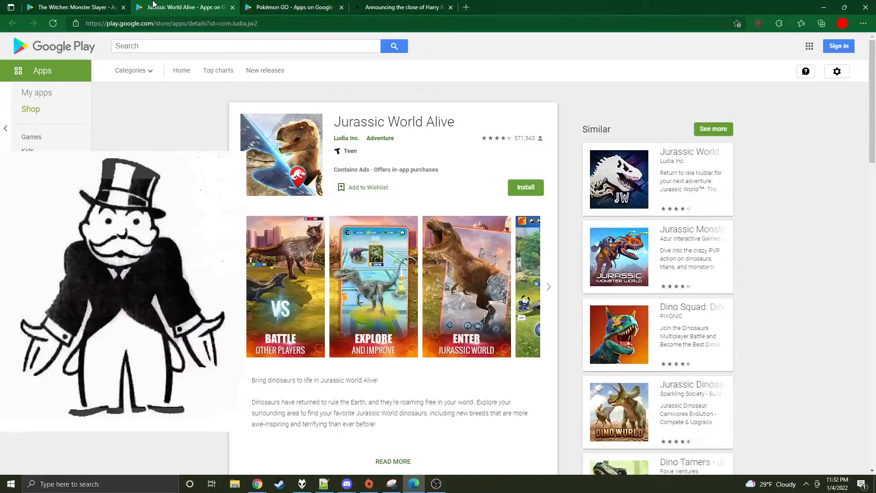
left_click(67, 6)
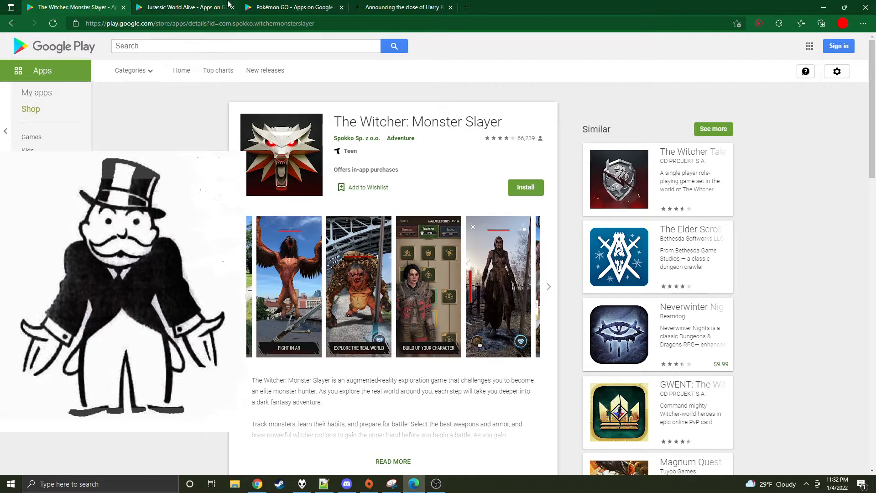
mouse_move(182, 7)
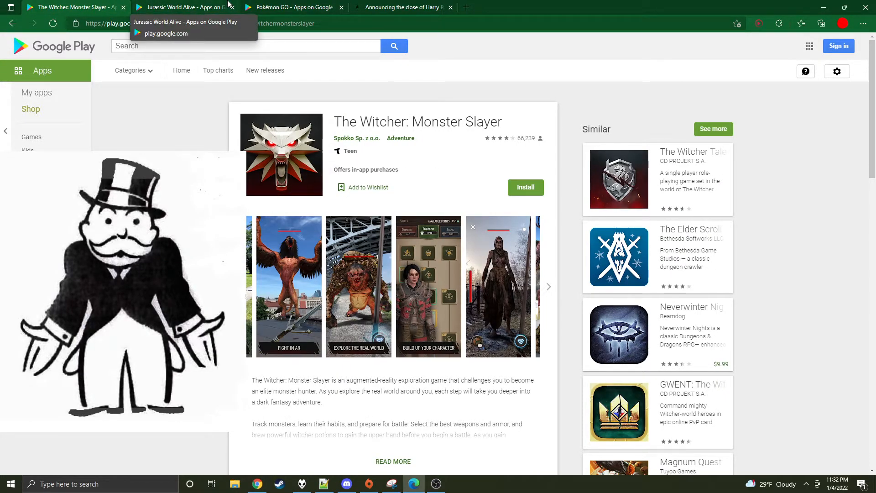
mouse_move(291, 7)
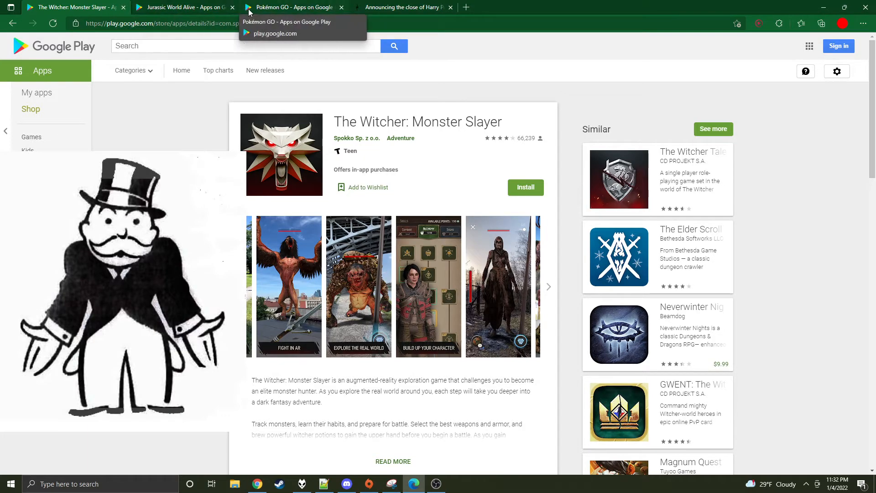
mouse_move(219, 71)
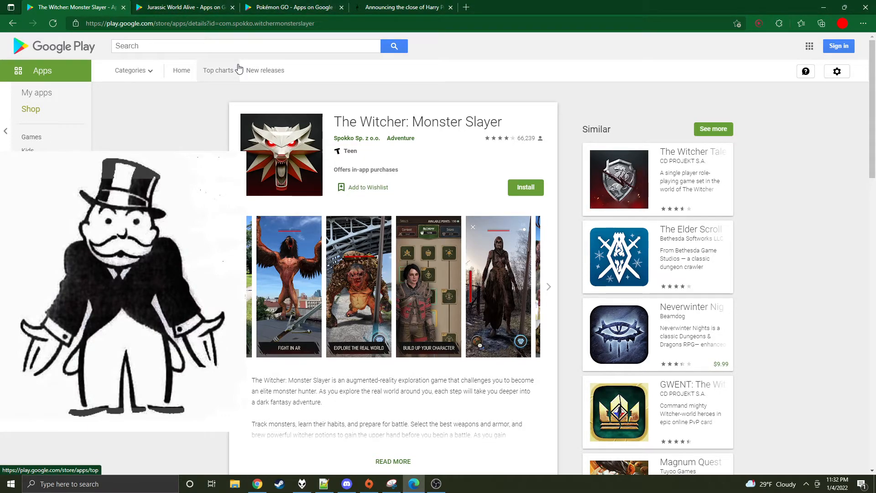
left_click(181, 6)
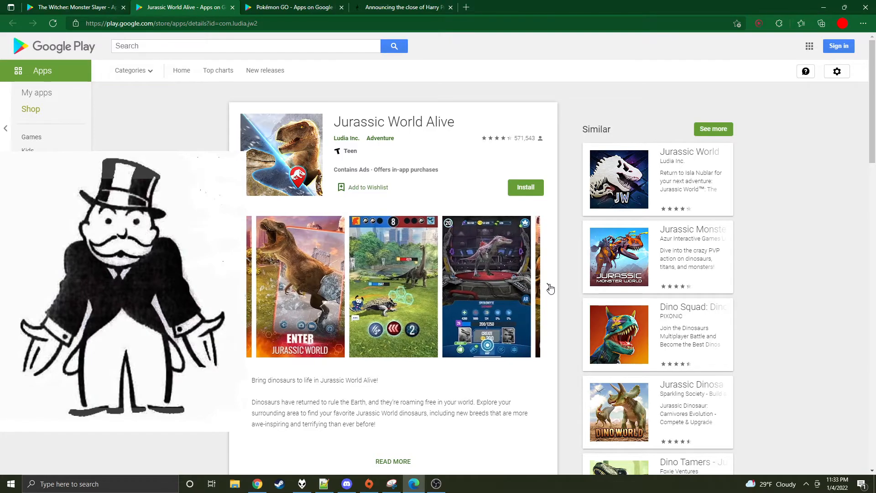
Step: Advance the Jurassic World Alive gallery once, then switch to the Pokémon GO listing
left_click(549, 287)
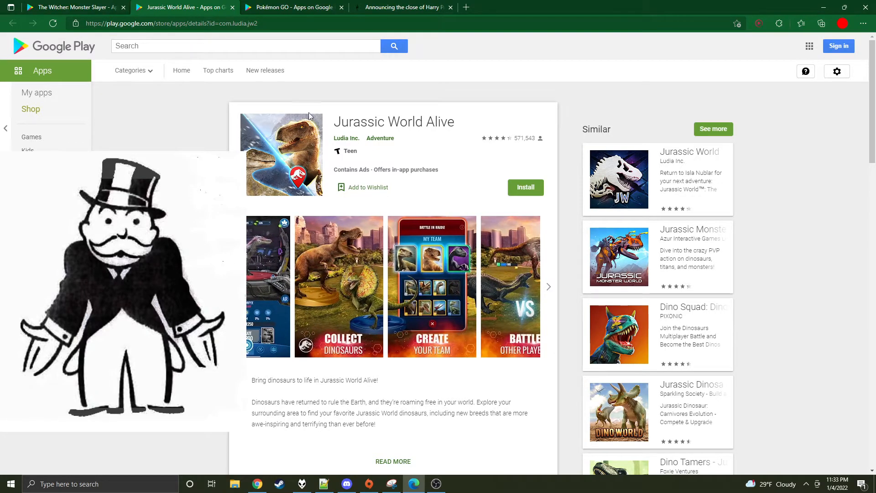
left_click(290, 8)
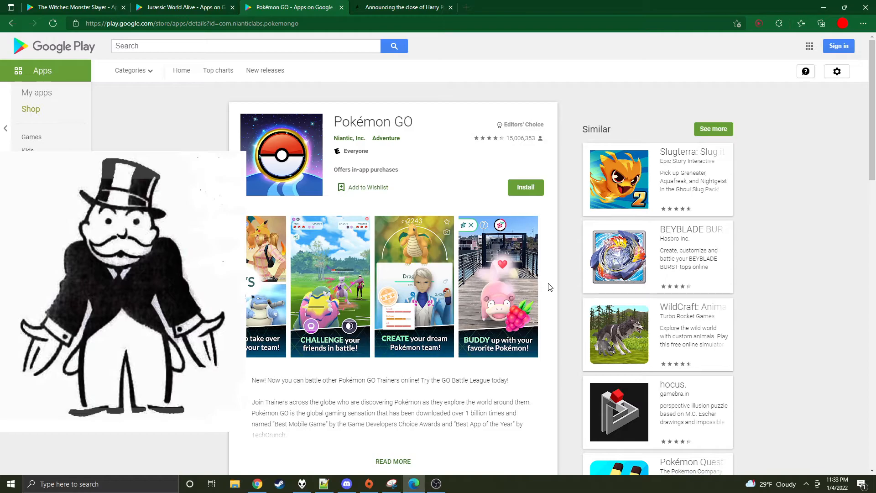
mouse_move(379, 164)
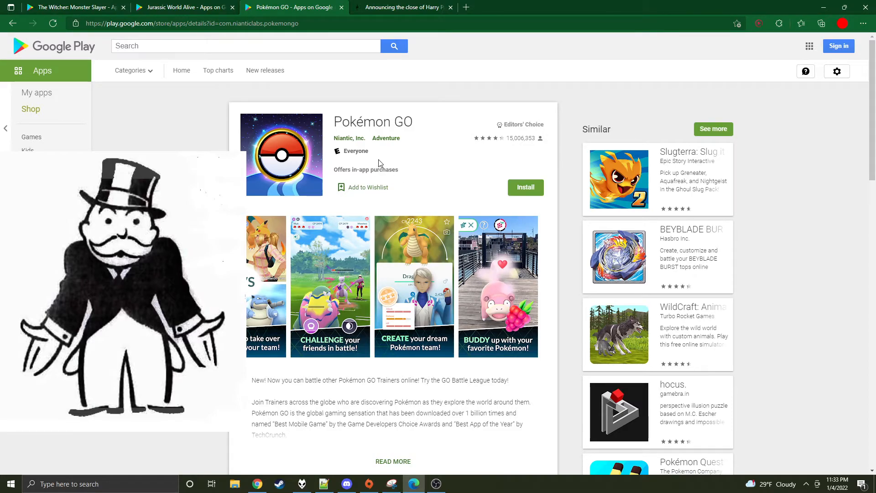
mouse_move(295, 293)
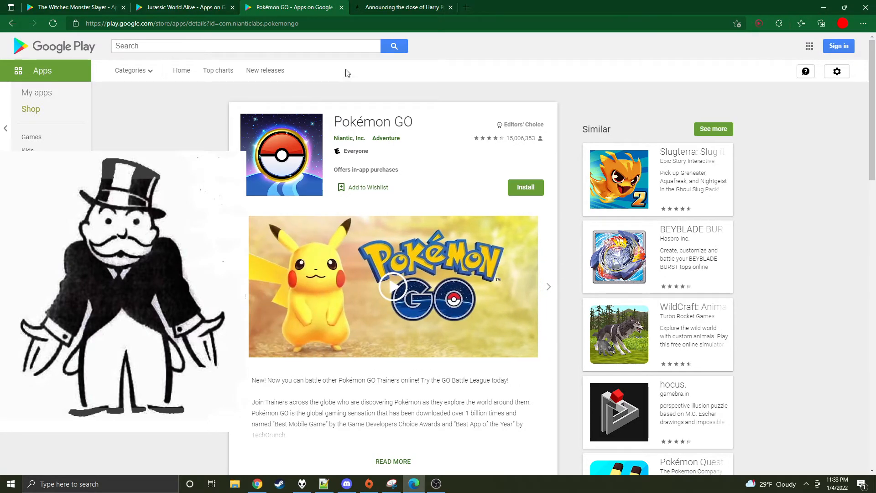
Step: Read down through the Wizards Unite closure announcement and FAQ, selecting its date
left_click(401, 7)
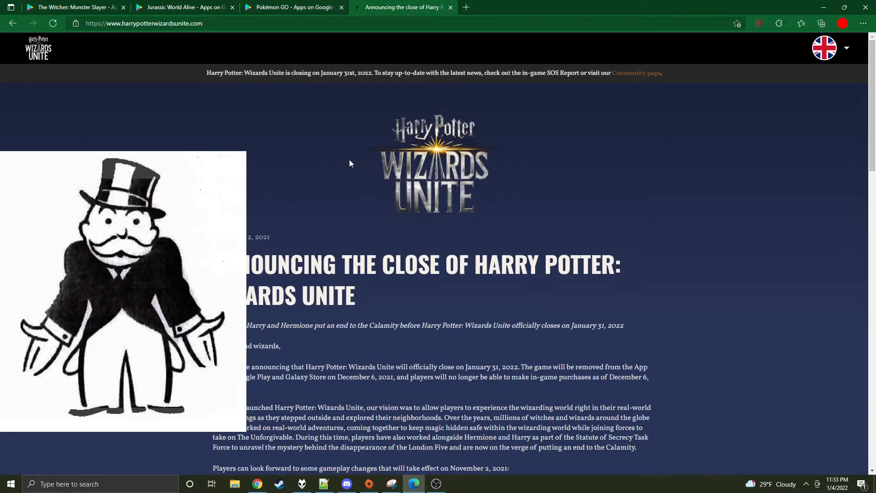
double_click(257, 237)
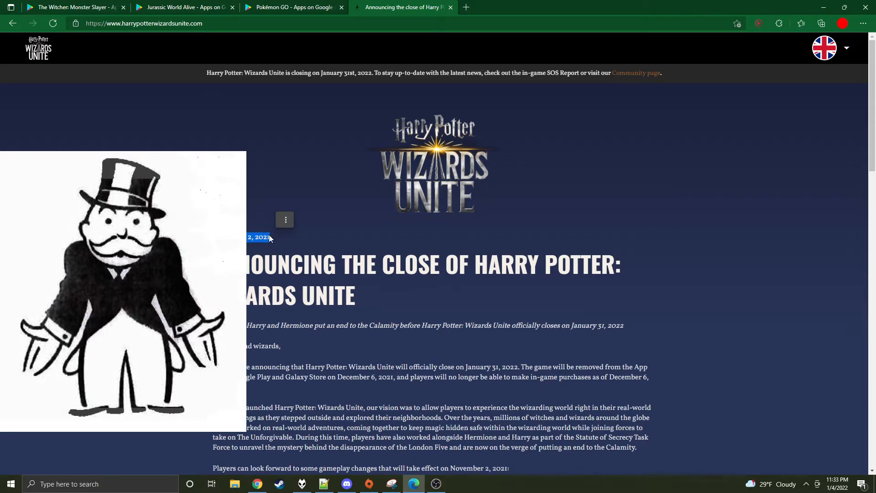
scroll("down", 3)
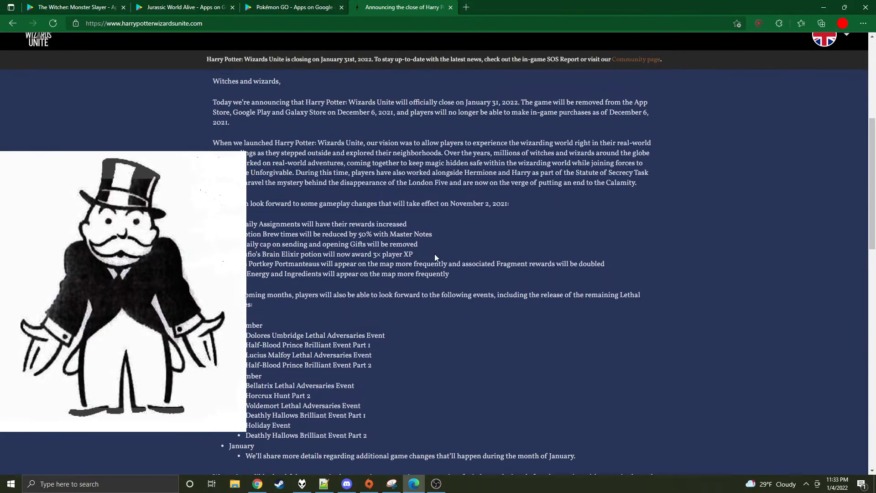
scroll("down", 3)
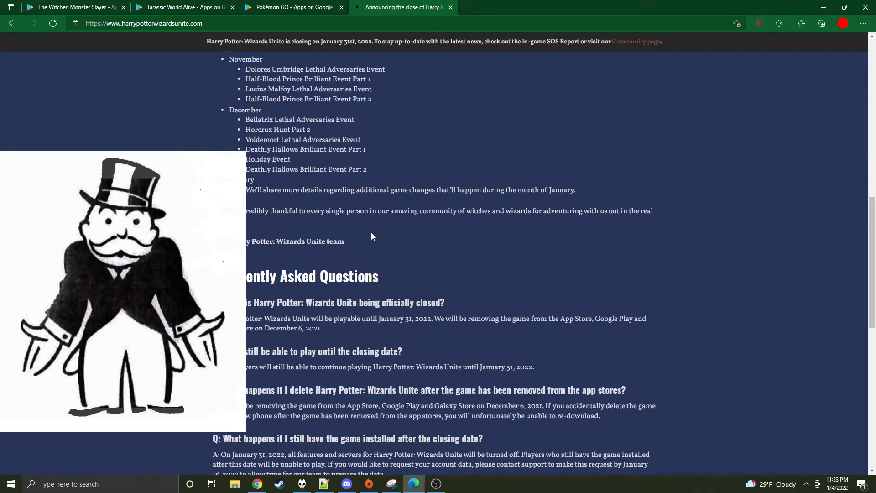
scroll("down", 3)
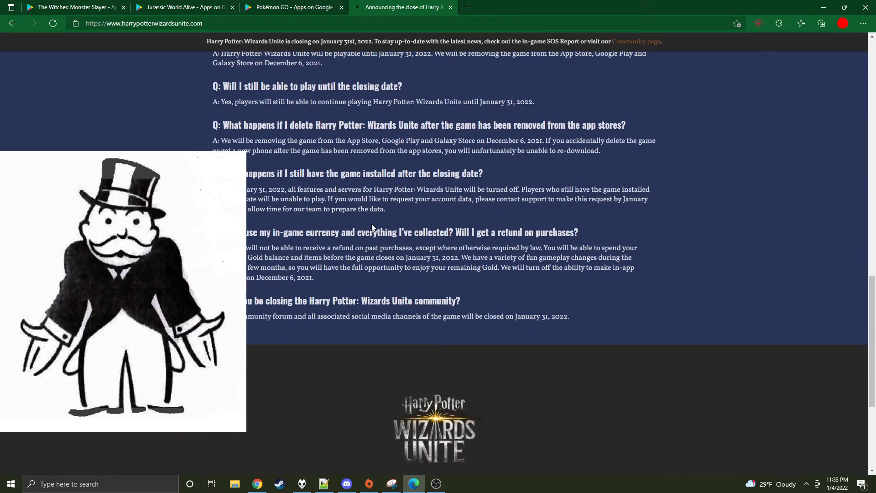
scroll("up", 3)
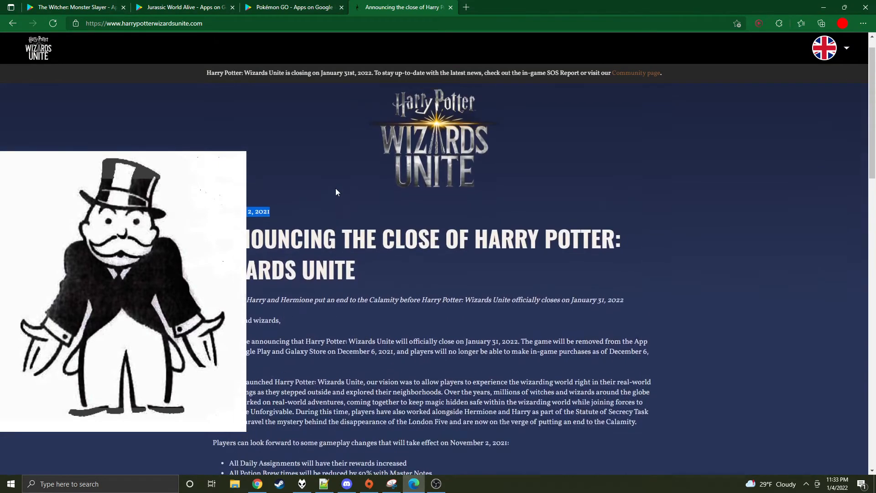
Step: Return via the Jurassic World Alive tab to The Witcher: Monster Slayer listing
left_click(184, 8)
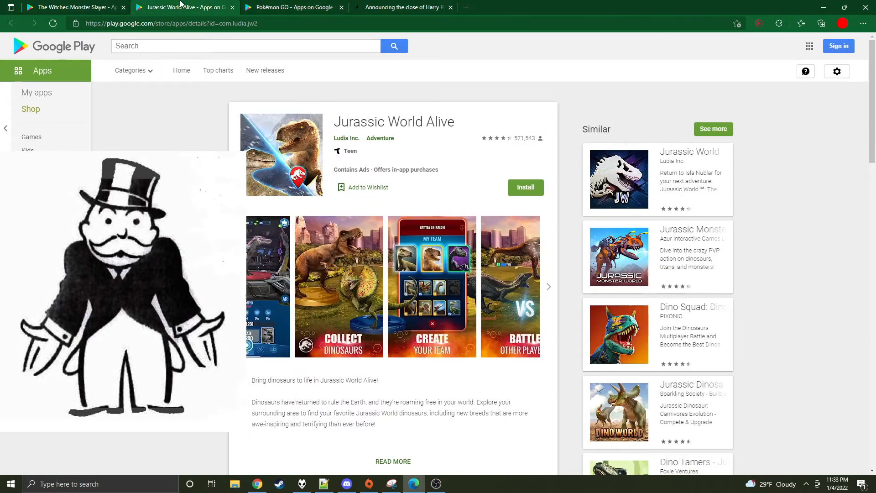
left_click(70, 6)
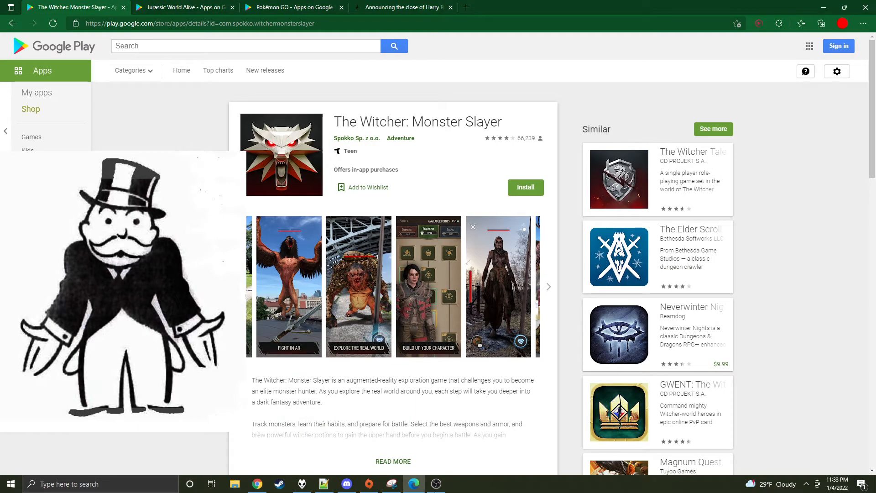